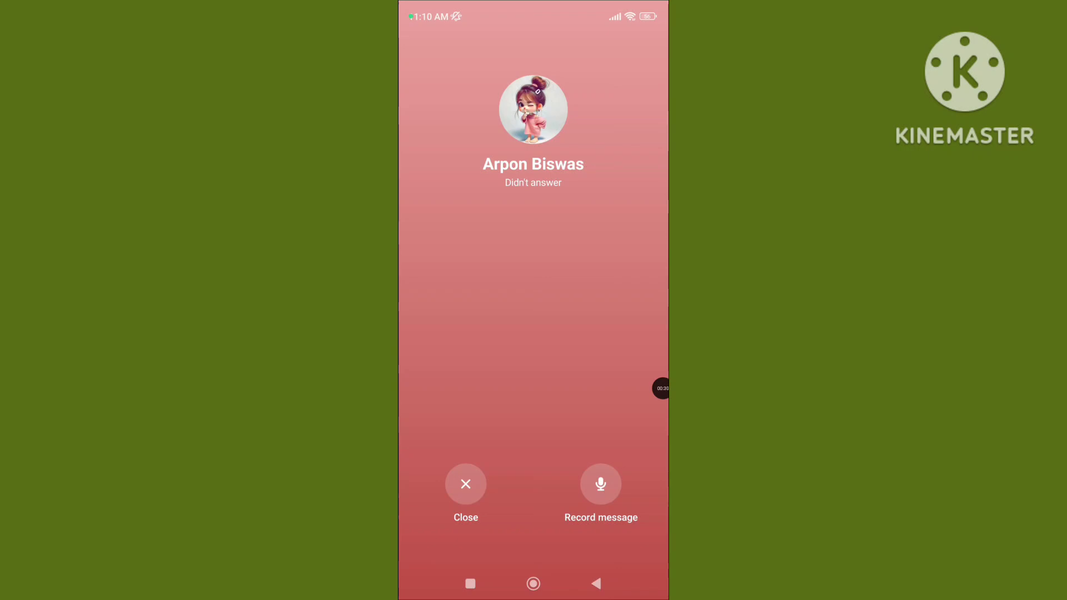
- Dismiss the 'Didn't answer' Messenger call screen, returning to the home screen
{"action": "left_click", "coordinate": [465, 484]}
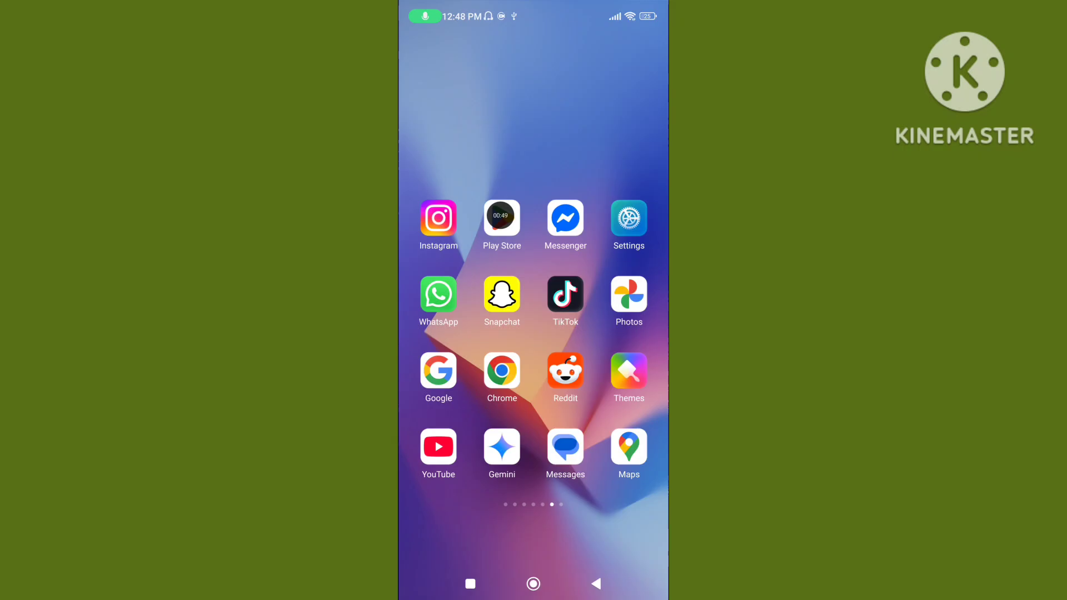
- Start the Messenger (Beta) update from its Play Store page
{"action": "left_click", "coordinate": [502, 219]}
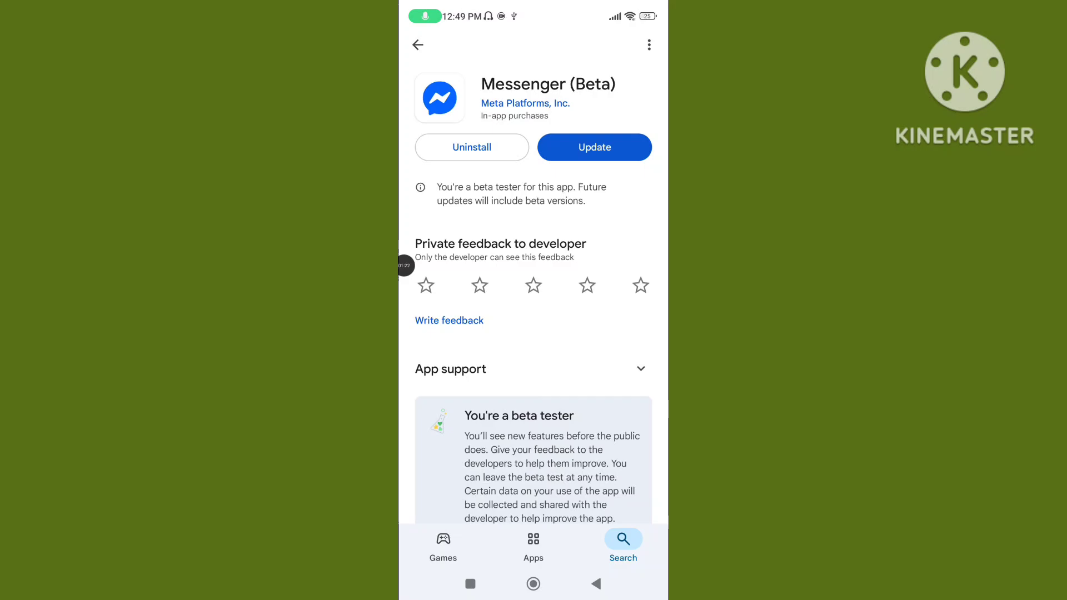
{"action": "left_click", "coordinate": [532, 584]}
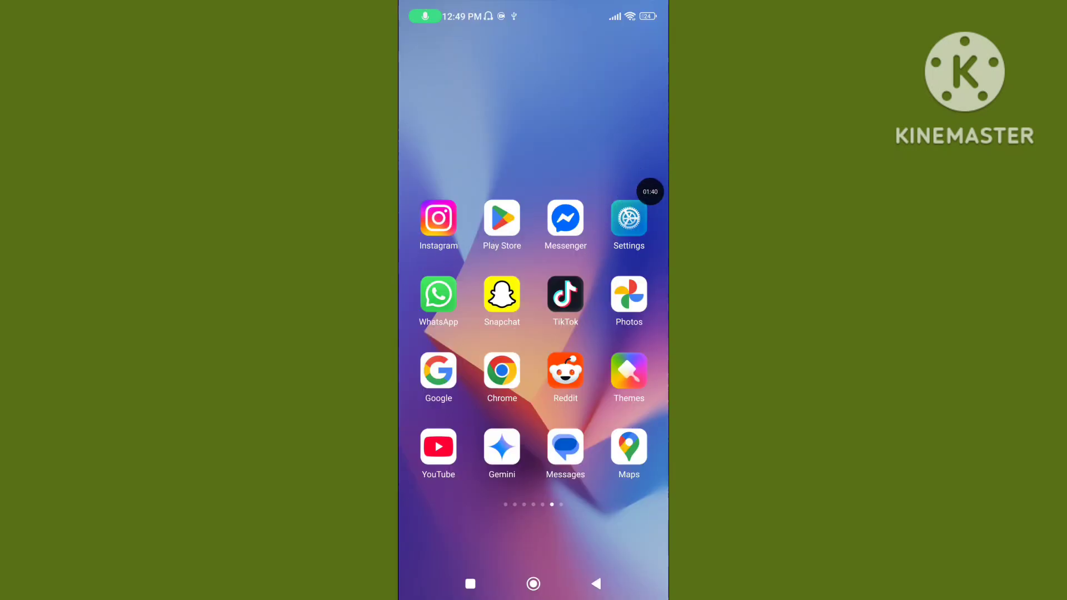
- Locate the 1.99 GB Messenger entry via Settings > Manage apps search and view its storage details
{"action": "left_click", "coordinate": [628, 219]}
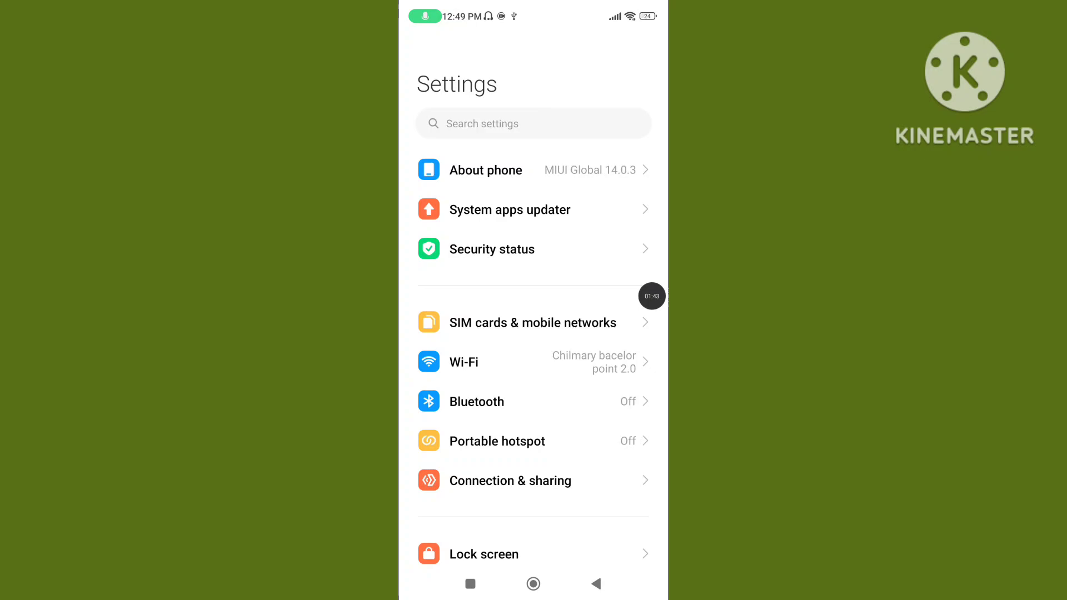
{"action": "scroll", "scroll_direction": "down", "scroll_amount": 3}
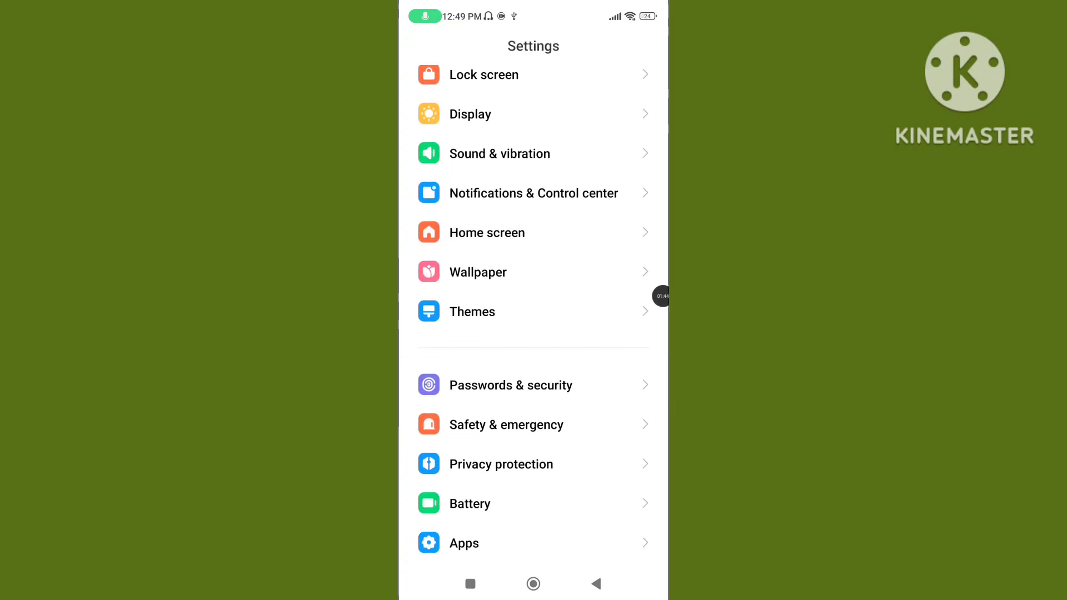
{"action": "scroll", "scroll_direction": "down", "scroll_amount": 3}
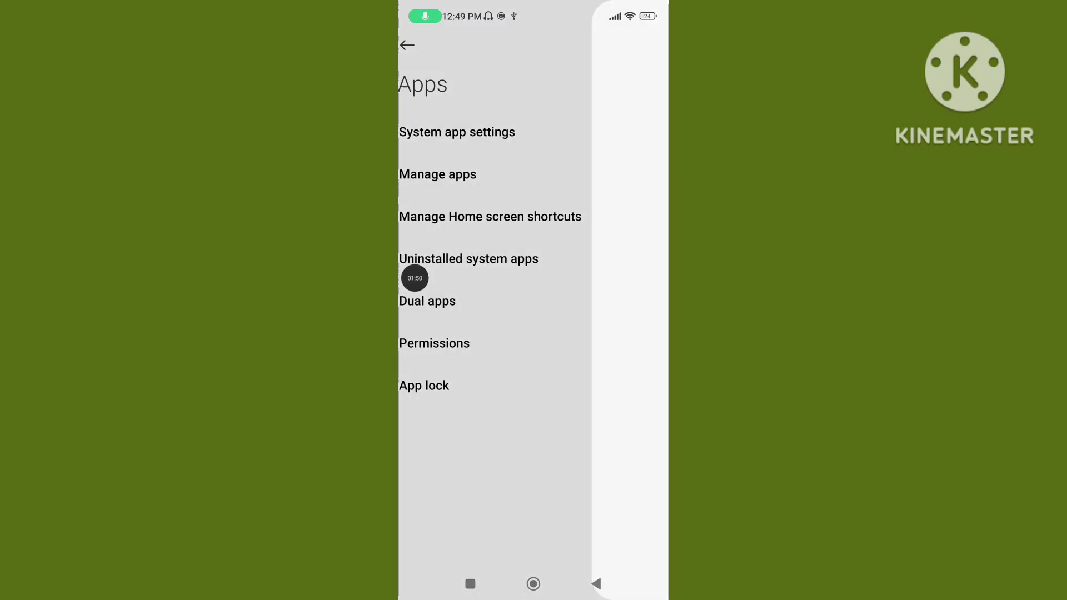
{"action": "left_click", "coordinate": [437, 175]}
{"action": "type", "text": "m"}
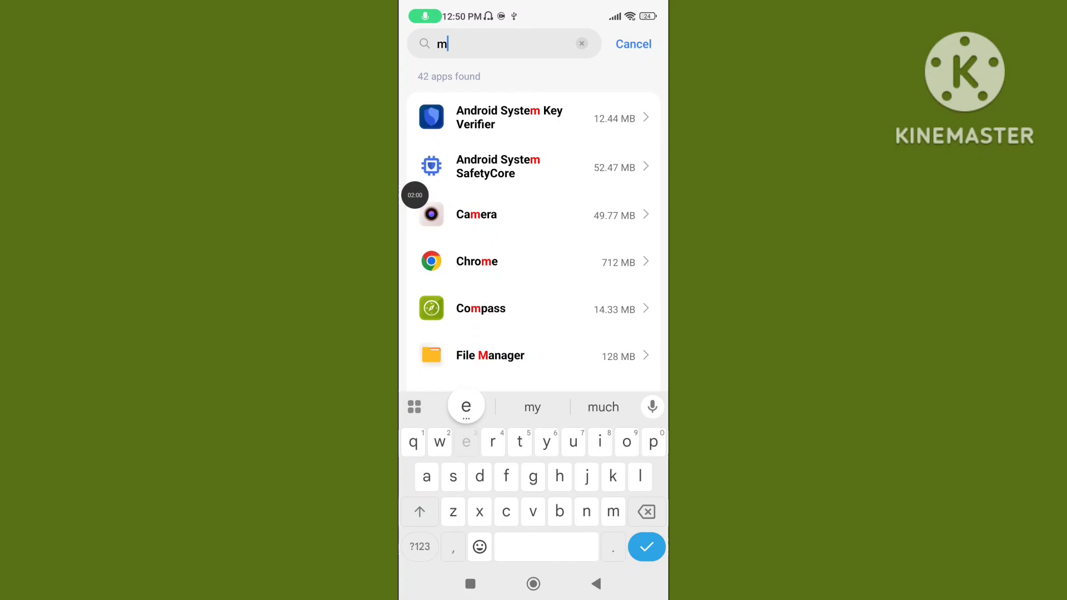
{"action": "type", "text": "e"}
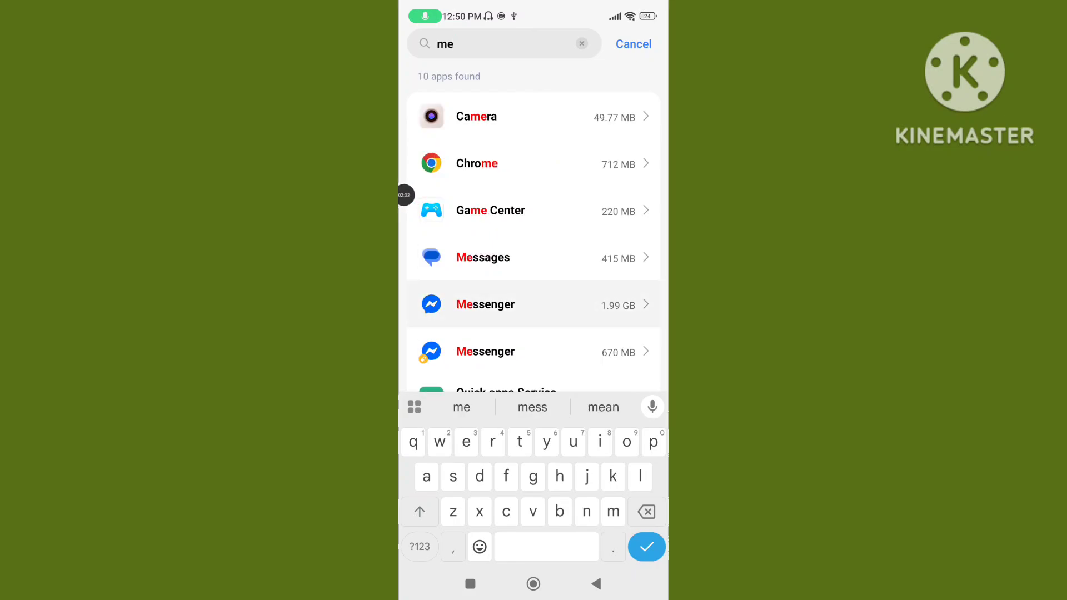
{"action": "left_click", "coordinate": [533, 305]}
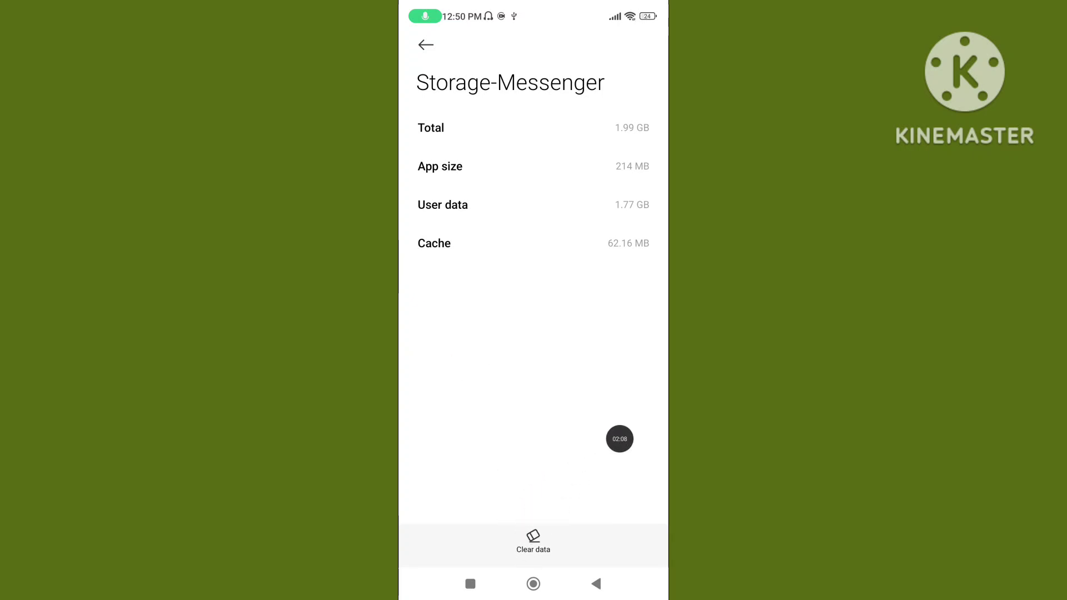
- Clear only Messenger's cache via the Clear data options
{"action": "left_click", "coordinate": [533, 544]}
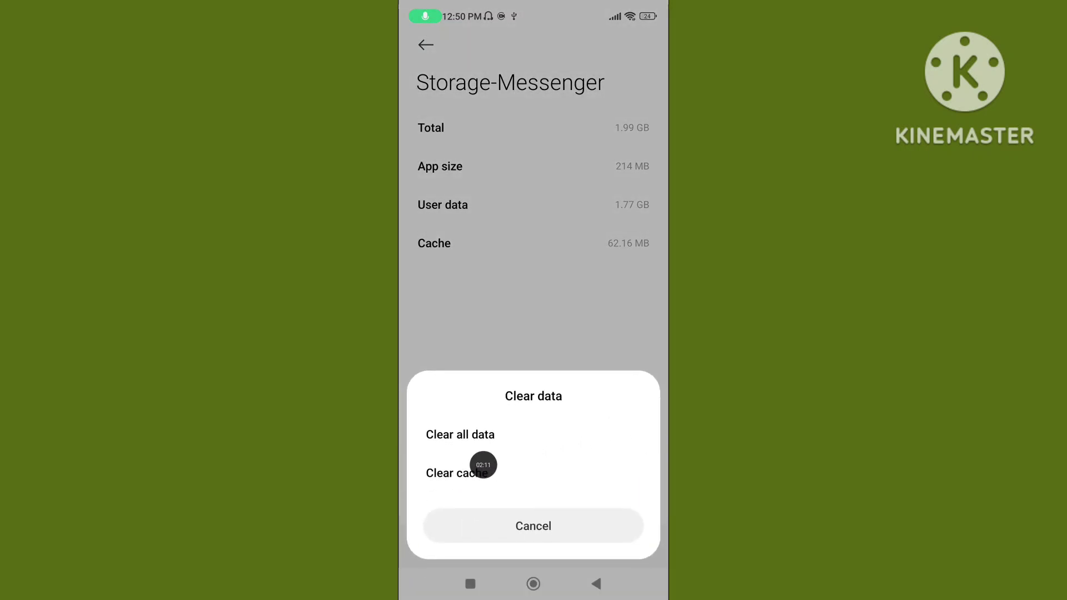
{"action": "left_click", "coordinate": [459, 474]}
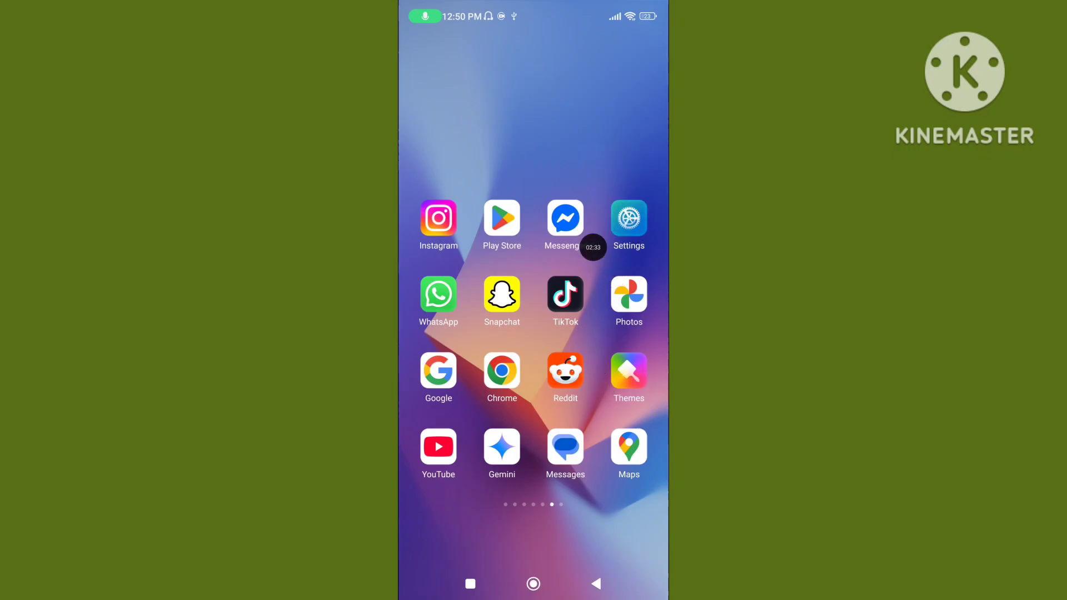
{"action": "left_click", "coordinate": [628, 219]}
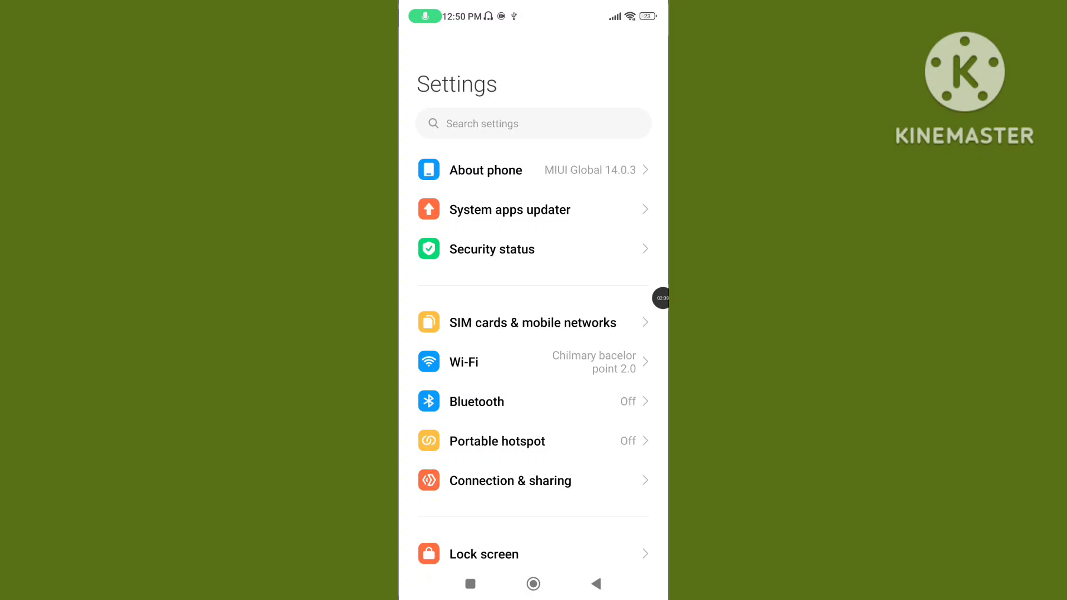
{"action": "left_click", "coordinate": [463, 361]}
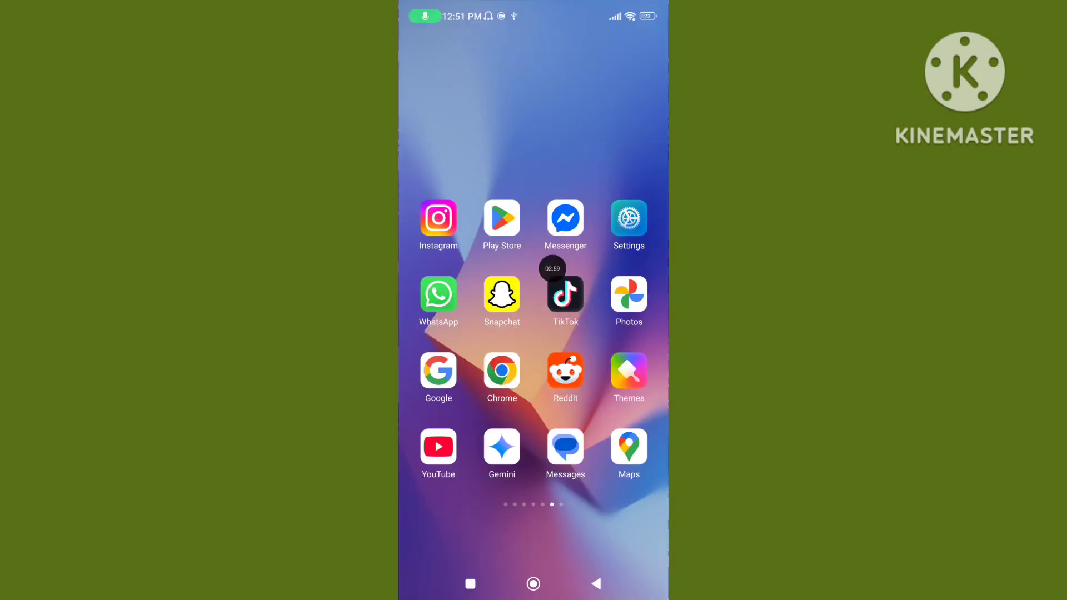
- Launch Messenger and reopen the friend's chat showing the missed audio calls
{"action": "left_click", "coordinate": [565, 219]}
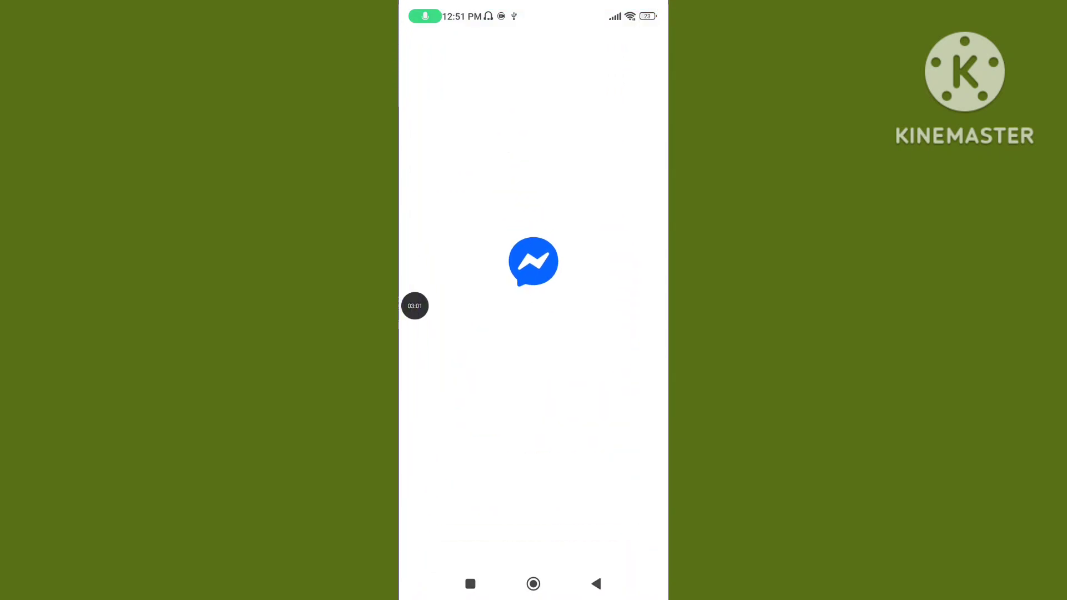
{"action": "left_click", "coordinate": [534, 263]}
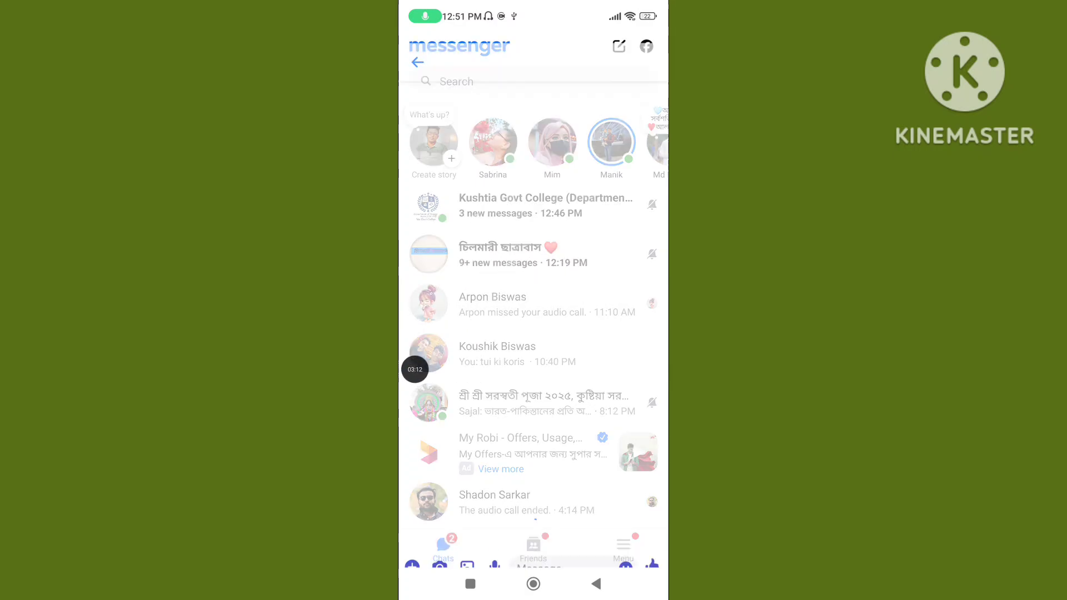
{"action": "left_click", "coordinate": [493, 303]}
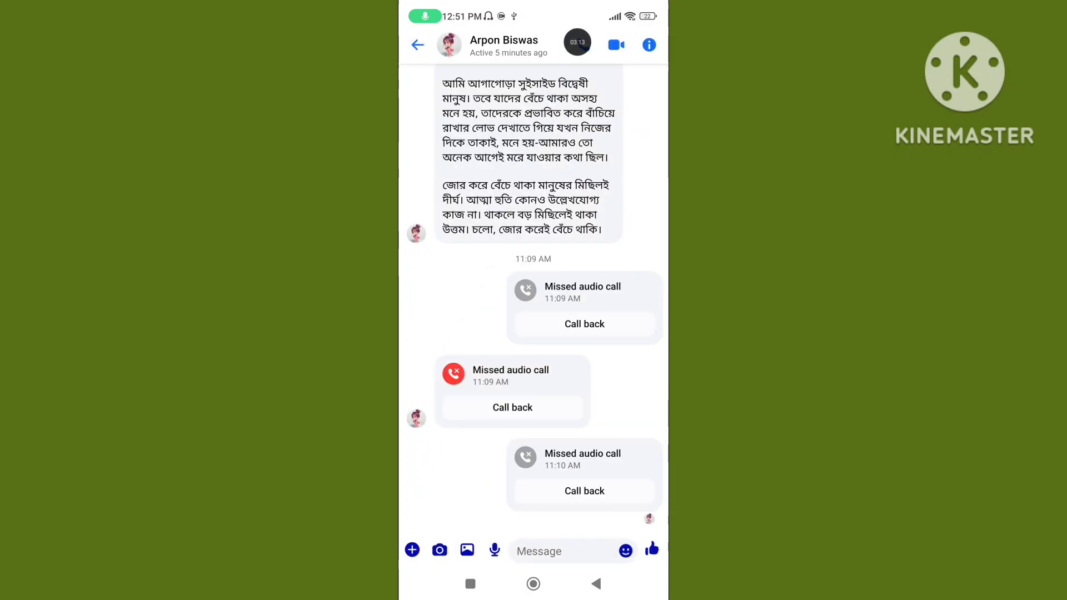